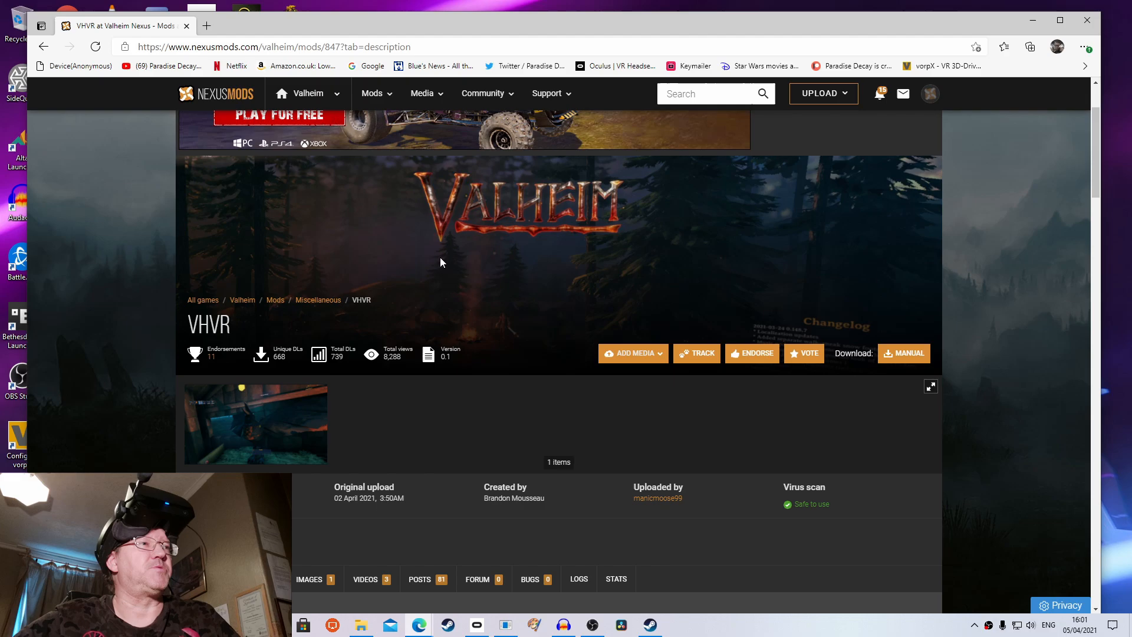
{"action": "mouse_move", "coordinate": [662, 250]}
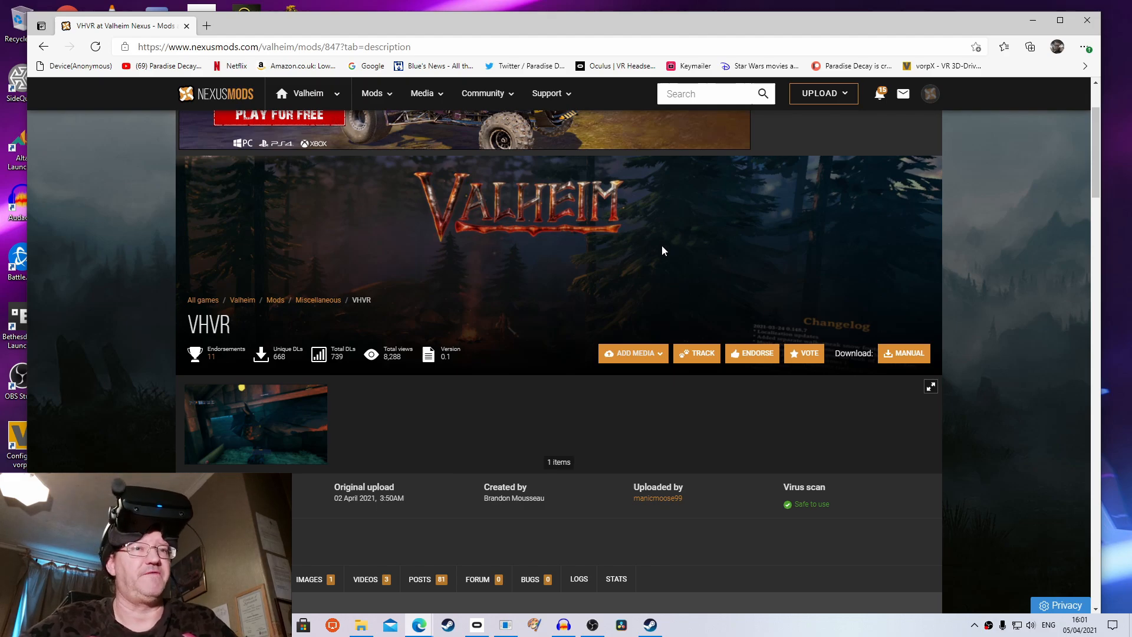
Skim the VHVR mod description and start its manual download from Nexus Mods
{"action": "scroll", "scroll_direction": "down", "scroll_amount": 3}
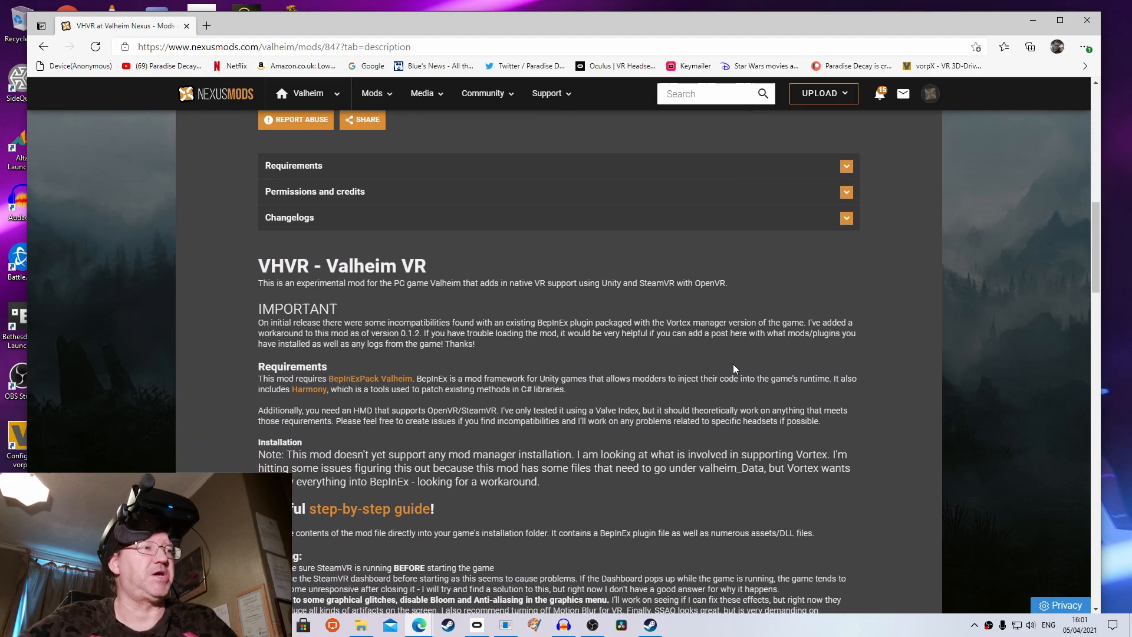
{"action": "scroll", "scroll_direction": "down", "scroll_amount": 3}
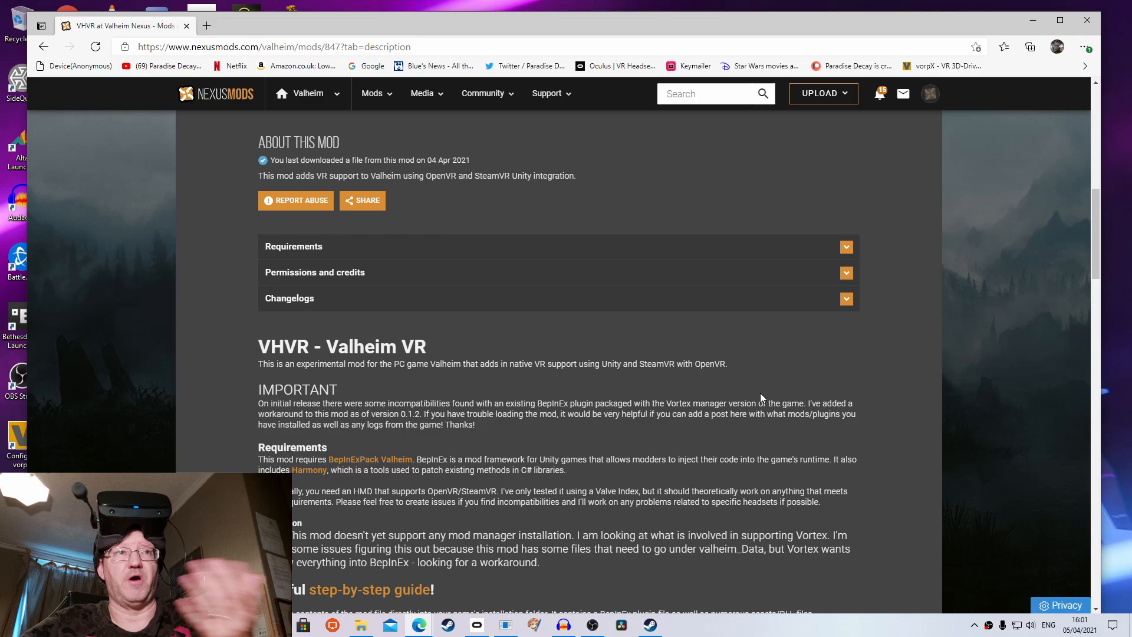
{"action": "scroll", "scroll_direction": "up", "scroll_amount": 3}
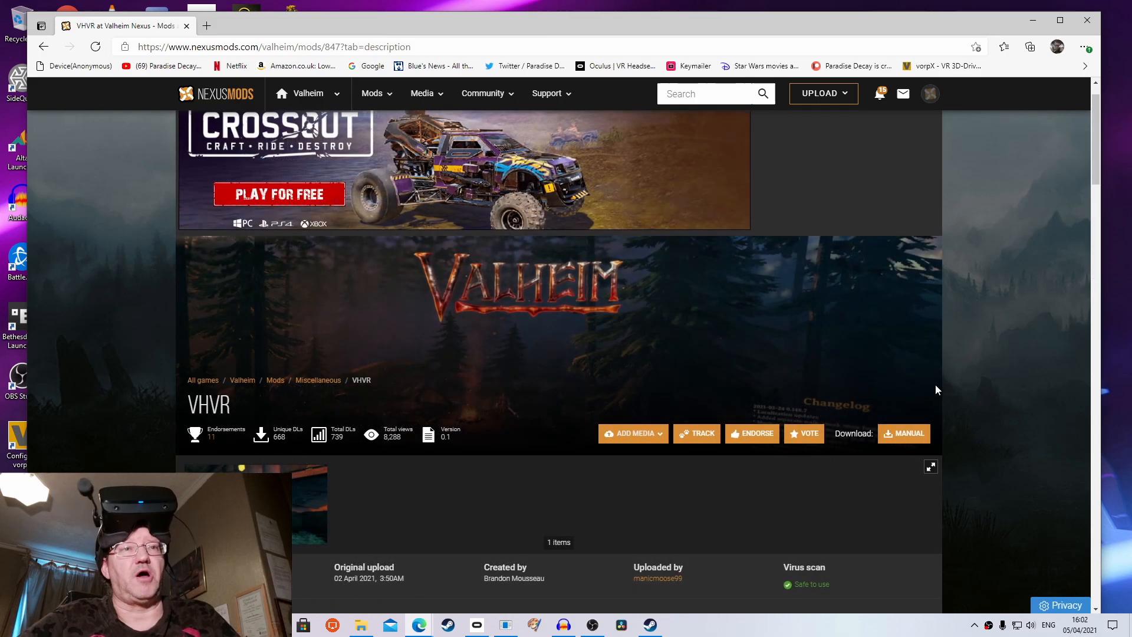
{"action": "left_click", "coordinate": [903, 434]}
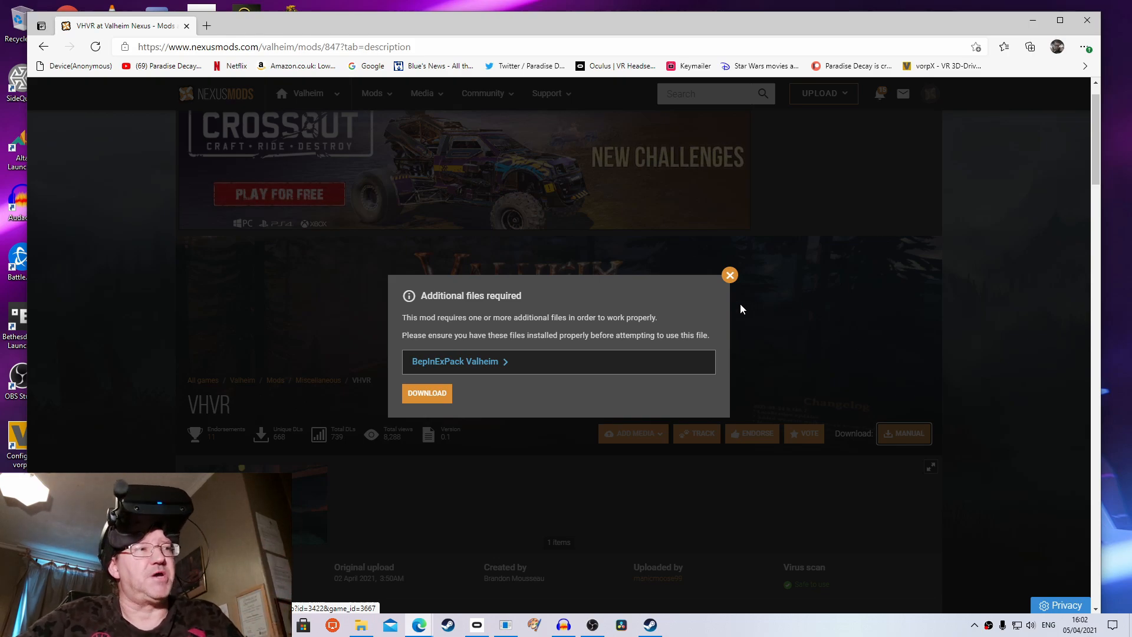
Open the required BepInExPack Valheim page in a new tab and browse it
{"action": "right_click", "coordinate": [456, 360]}
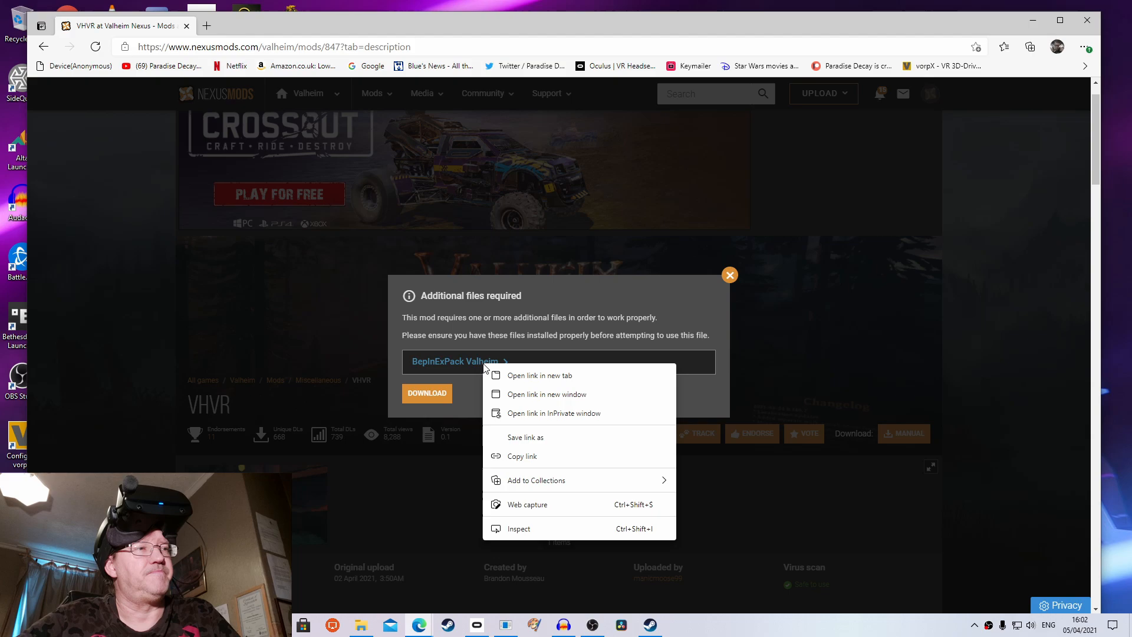
{"action": "left_click", "coordinate": [540, 375]}
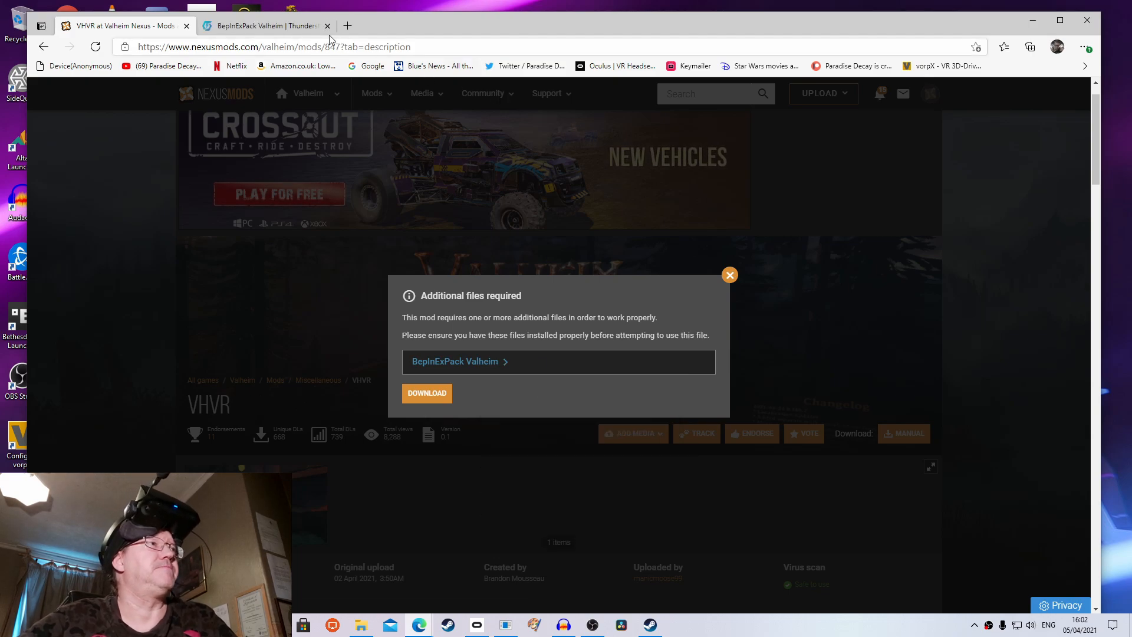
{"action": "left_click", "coordinate": [264, 25]}
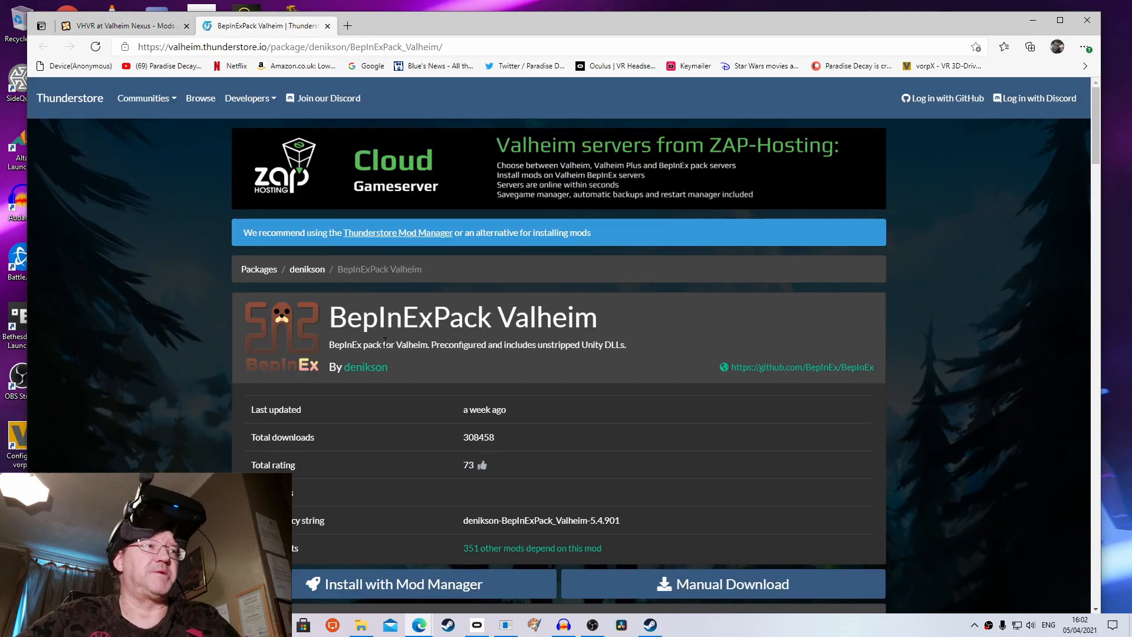
{"action": "scroll", "scroll_direction": "down", "scroll_amount": 3}
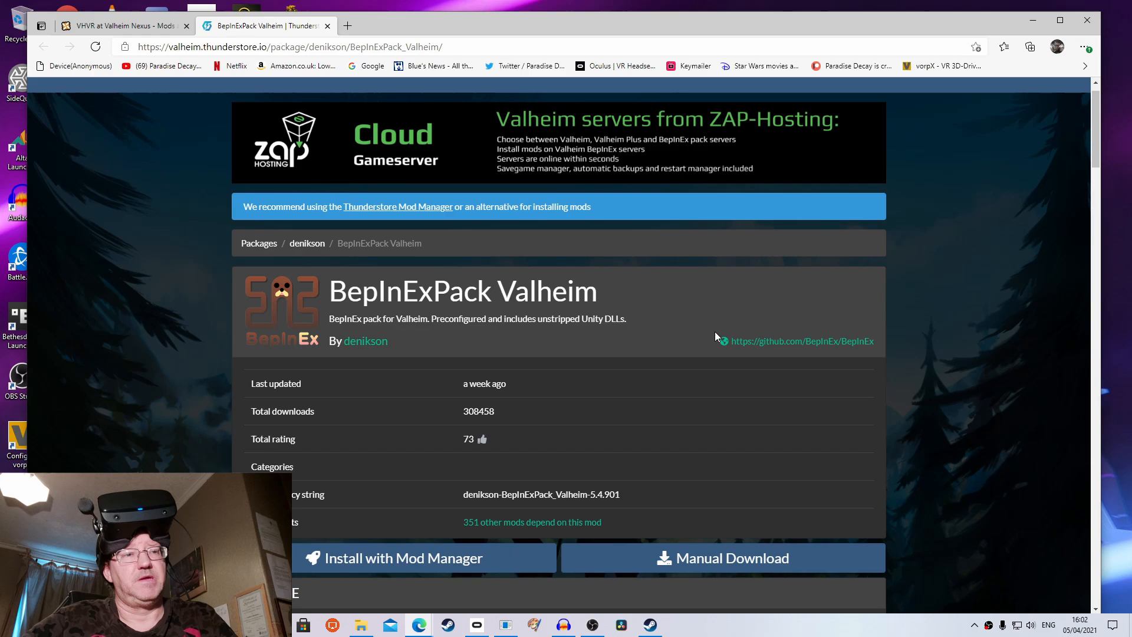
{"action": "scroll", "scroll_direction": "down", "scroll_amount": 3}
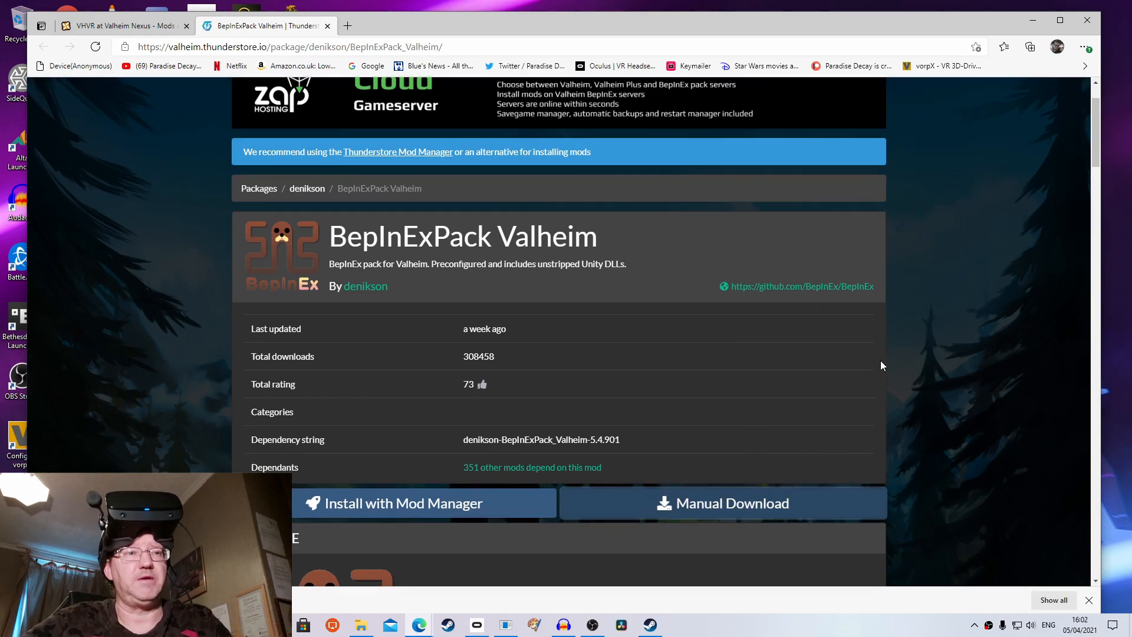
Start the free Slow Download of the VHVR mod file on Nexus Mods
{"action": "left_click", "coordinate": [123, 26]}
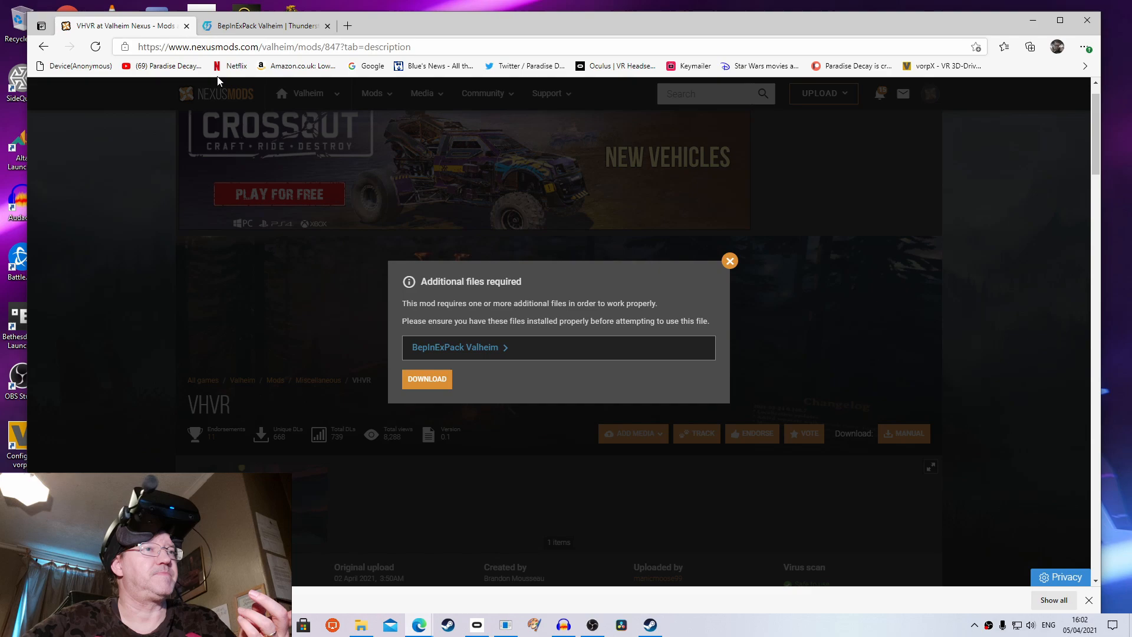
{"action": "mouse_move", "coordinate": [473, 427]}
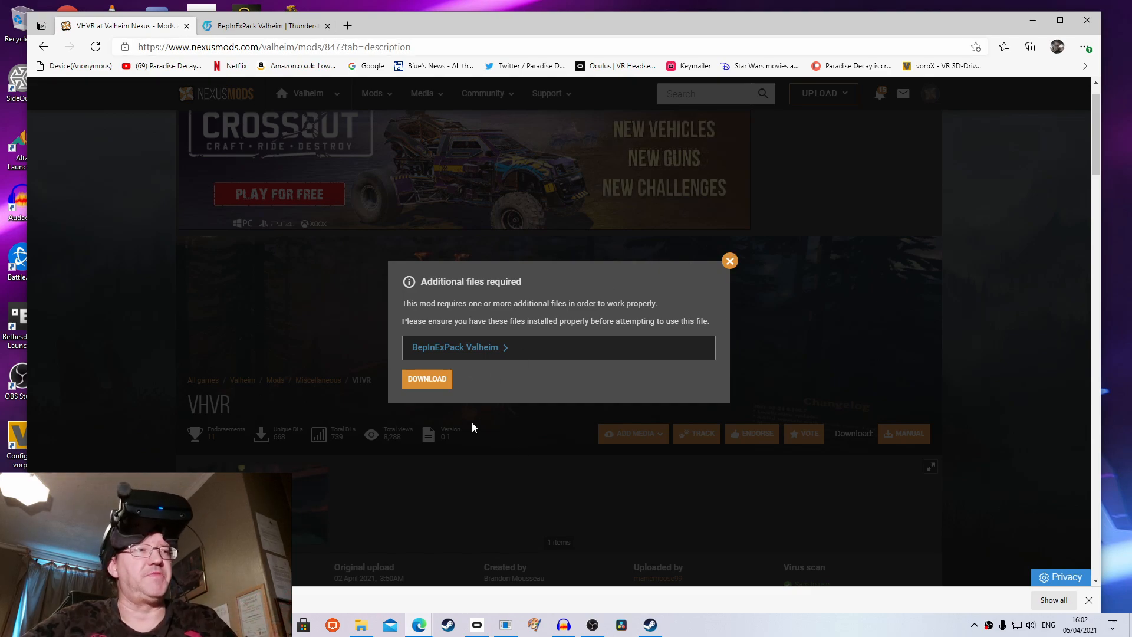
{"action": "left_click", "coordinate": [427, 379]}
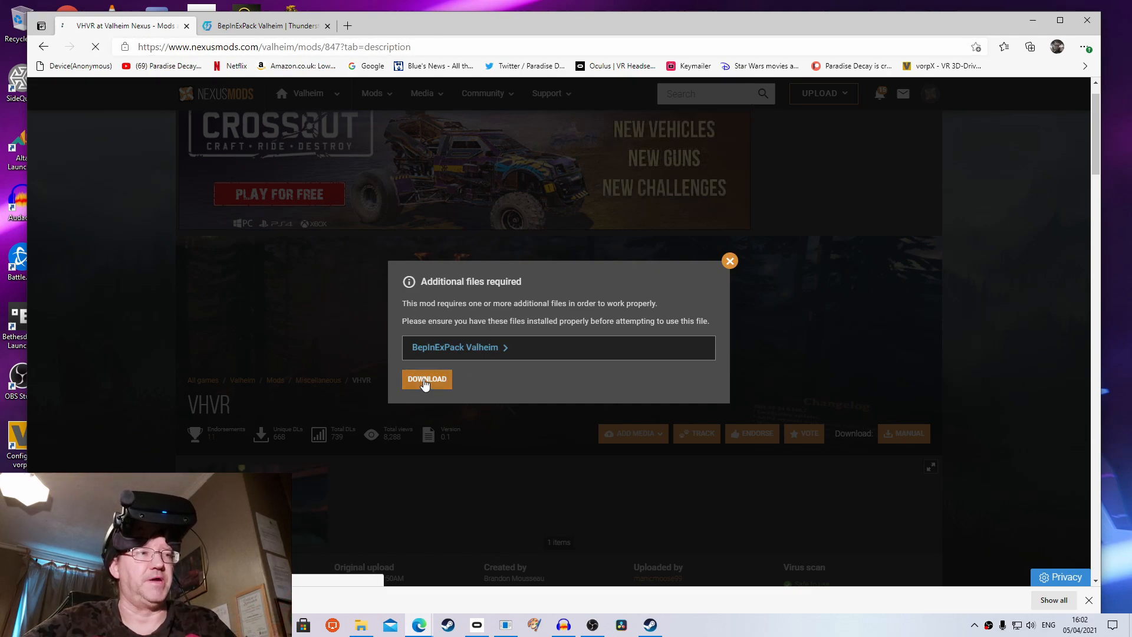
{"action": "left_click", "coordinate": [427, 379]}
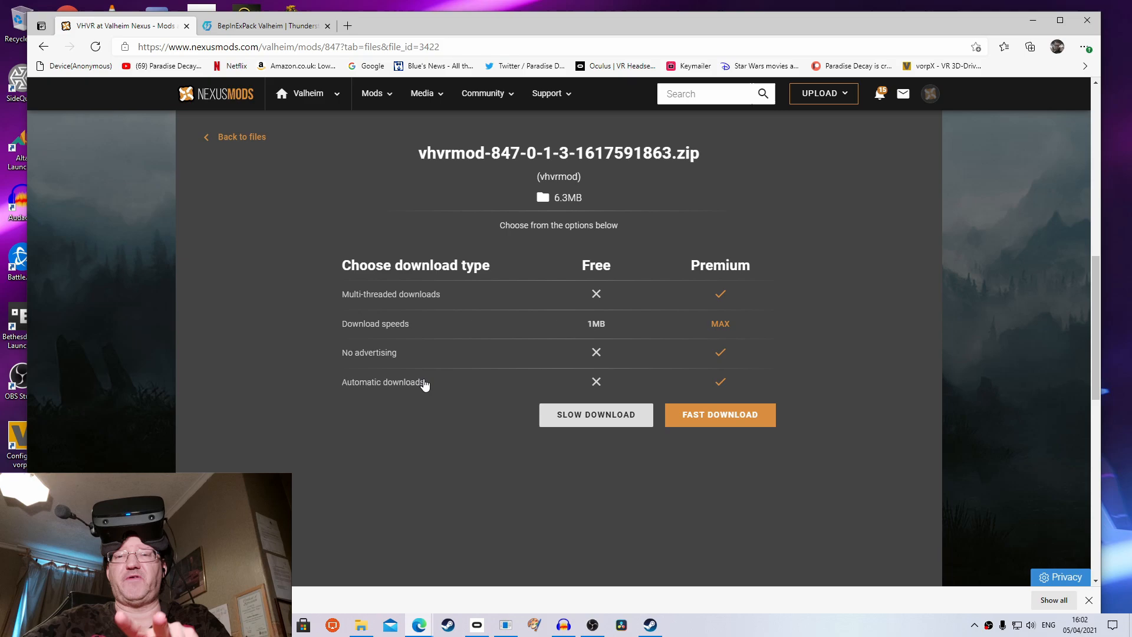
{"action": "left_click", "coordinate": [720, 414]}
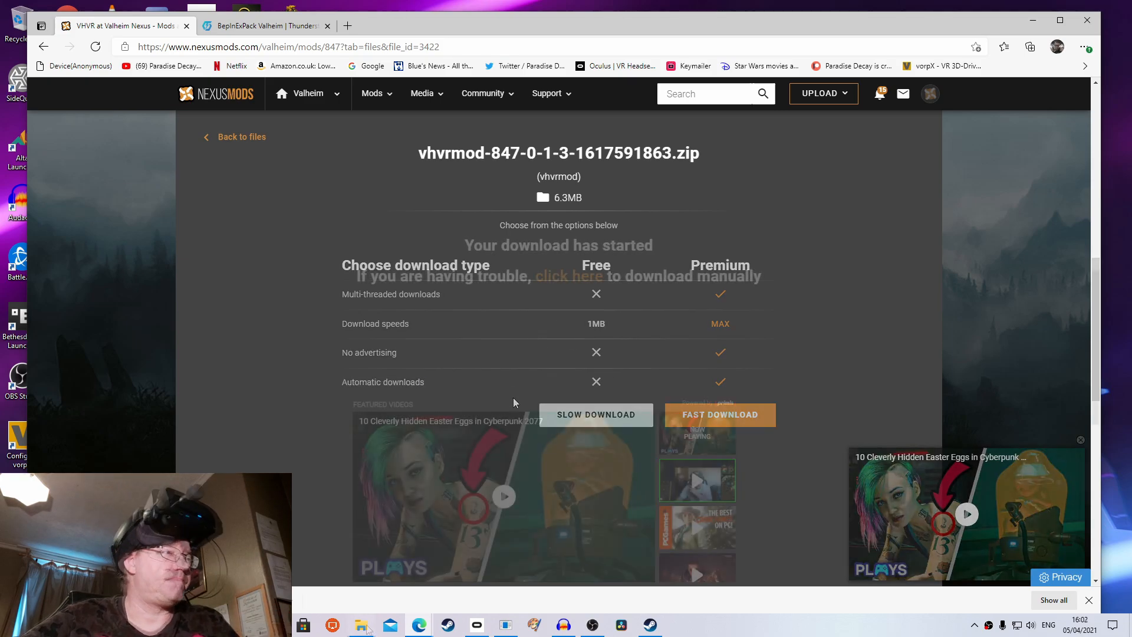
Extract the BepInExPack Valheim zip into its own folder, then extract the vhvrmod zip
{"action": "left_click", "coordinate": [361, 625]}
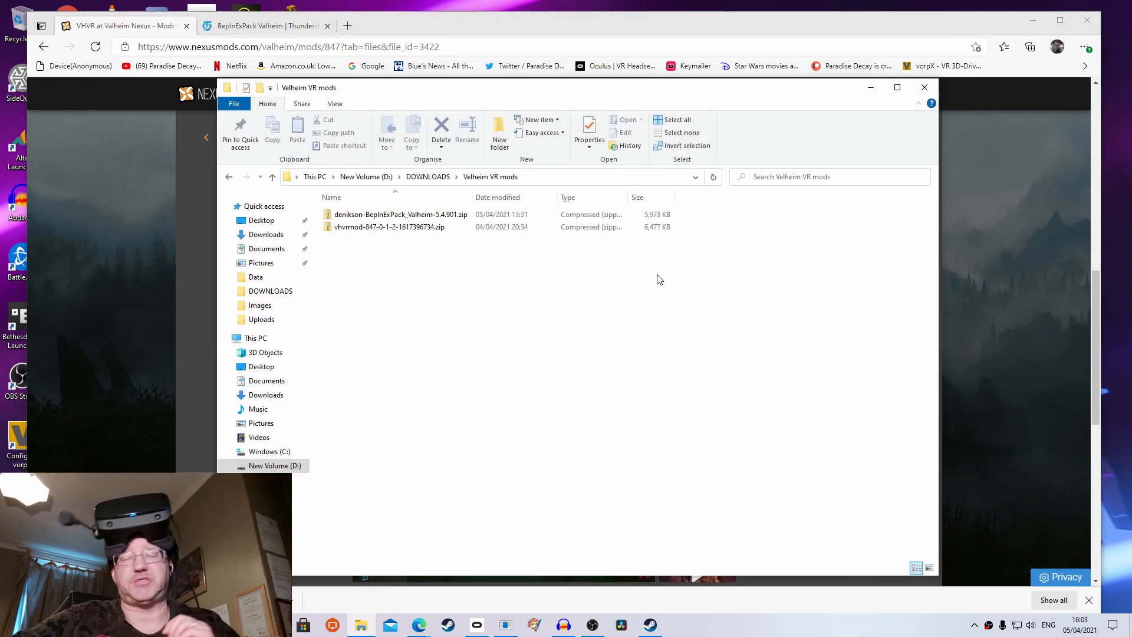
{"action": "left_click", "coordinate": [399, 215]}
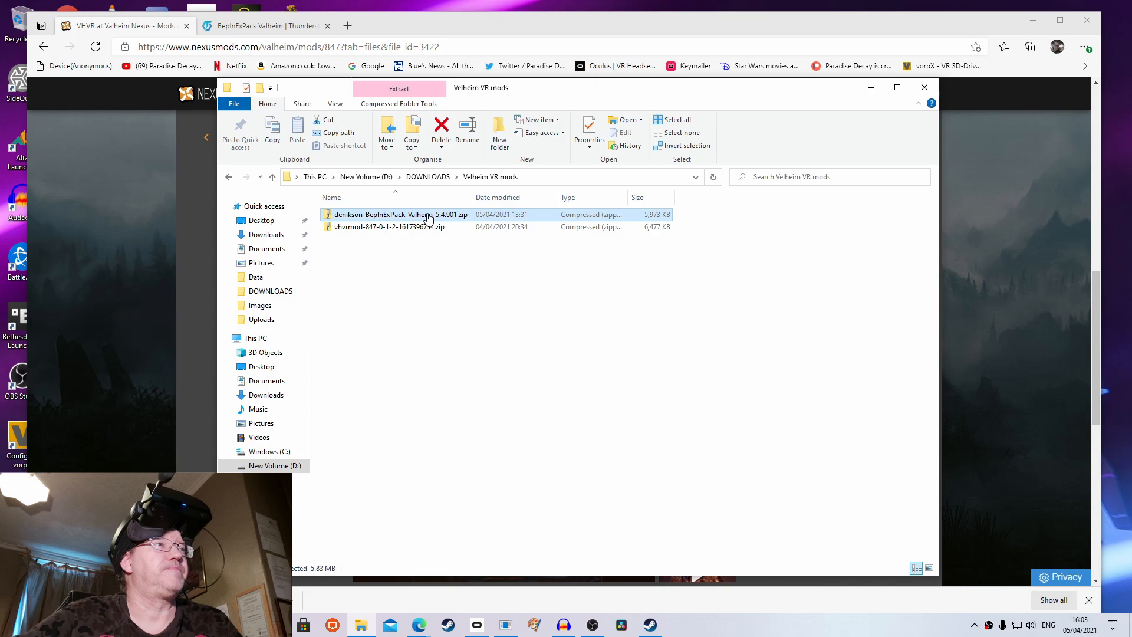
{"action": "right_click", "coordinate": [400, 215]}
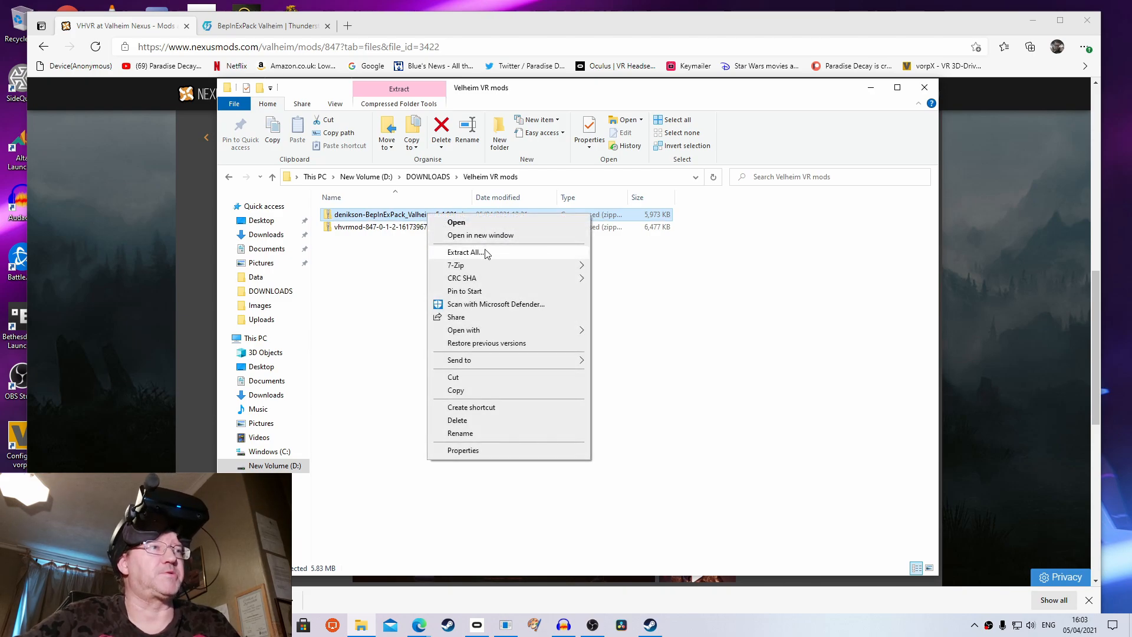
{"action": "left_click", "coordinate": [466, 252]}
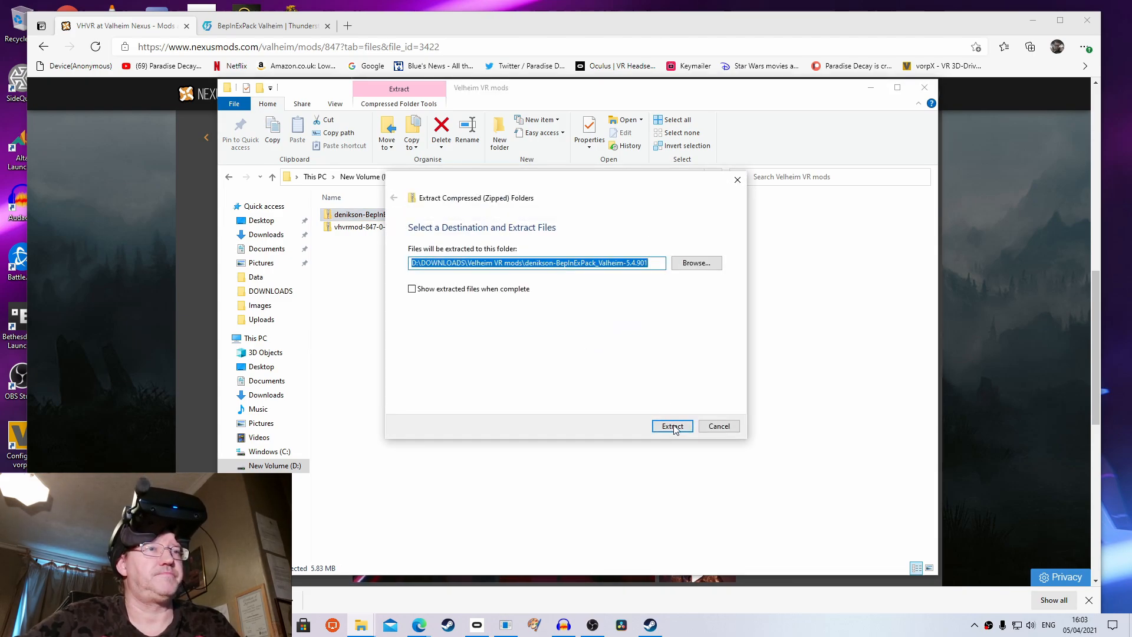
{"action": "left_click", "coordinate": [671, 425]}
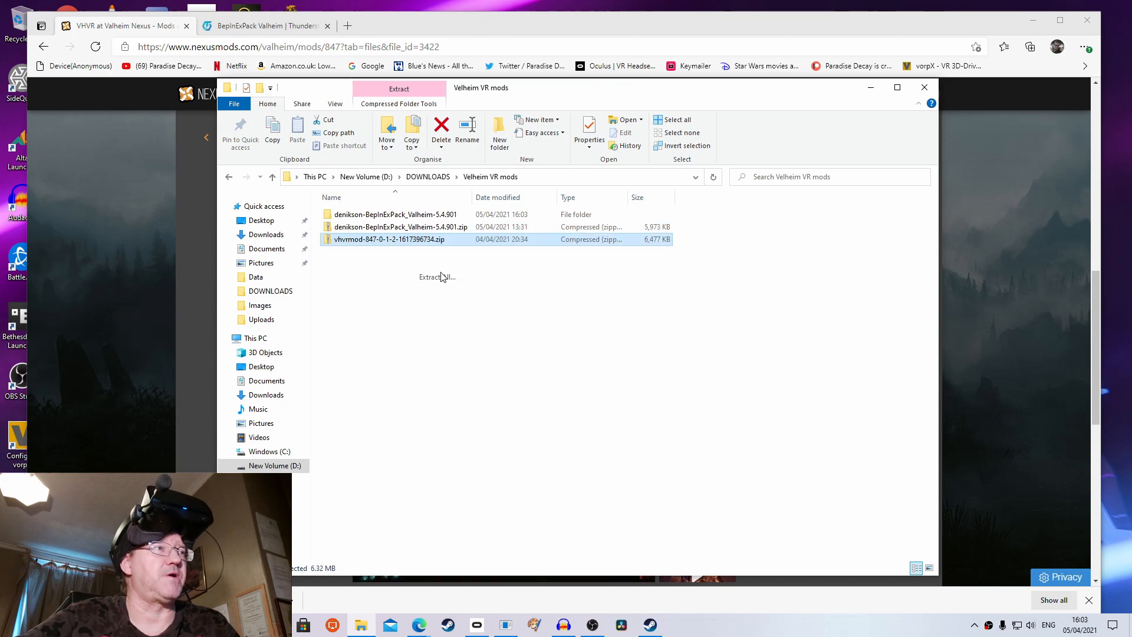
{"action": "left_click", "coordinate": [434, 277]}
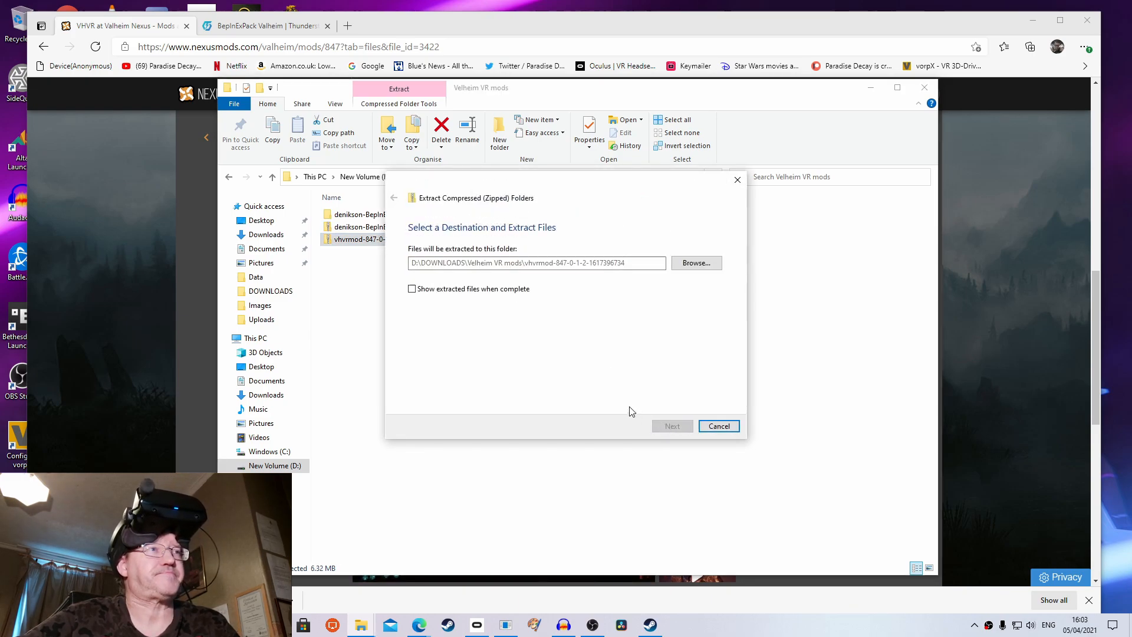
{"action": "left_click", "coordinate": [671, 425]}
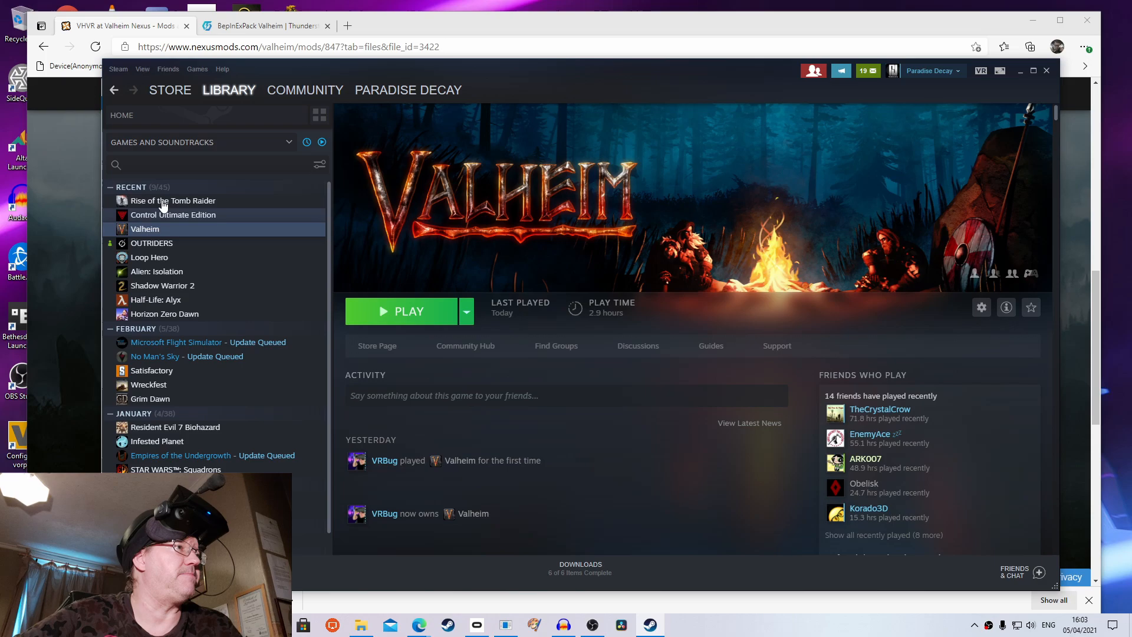
{"action": "mouse_move", "coordinate": [186, 231]}
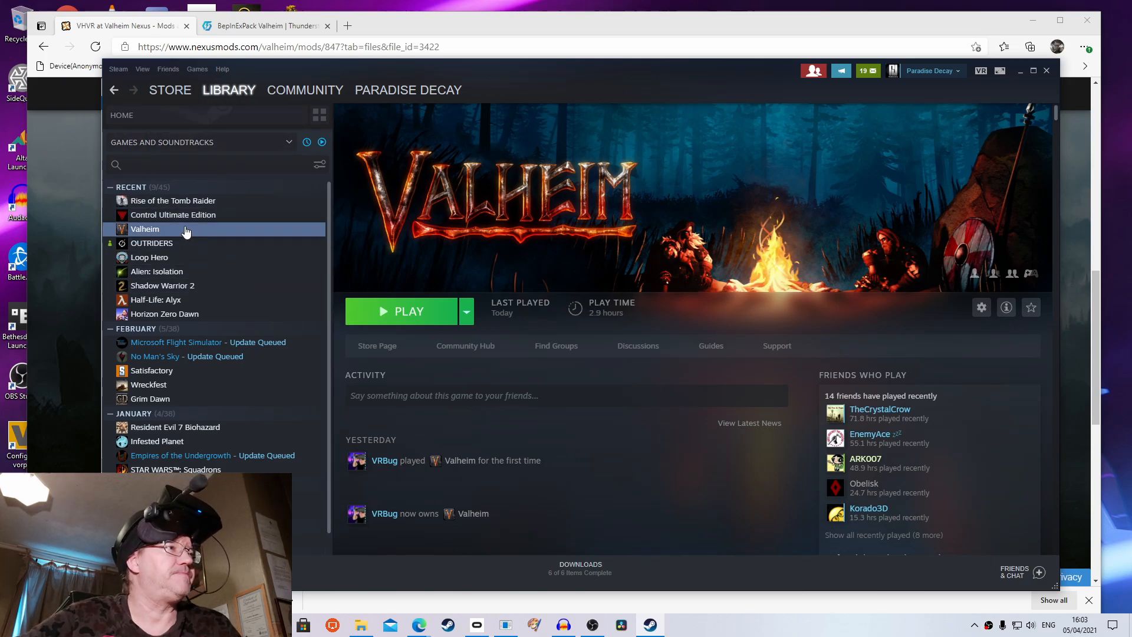
Browse Valheim's local files from its Steam properties to open the drive D install folder
{"action": "right_click", "coordinate": [146, 229]}
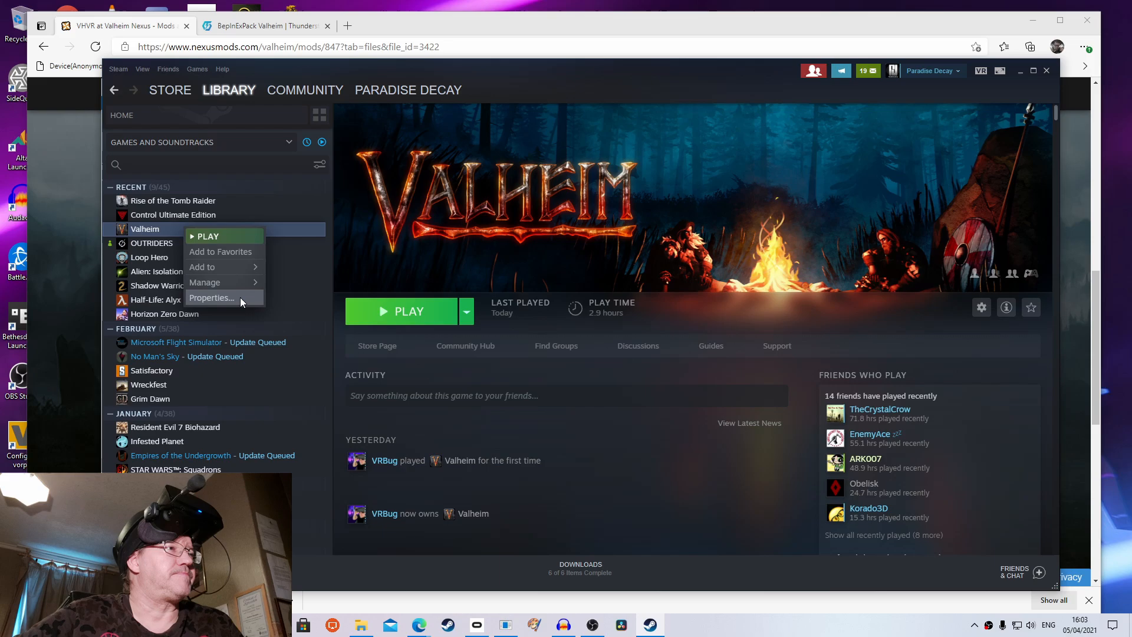
{"action": "left_click", "coordinate": [211, 297]}
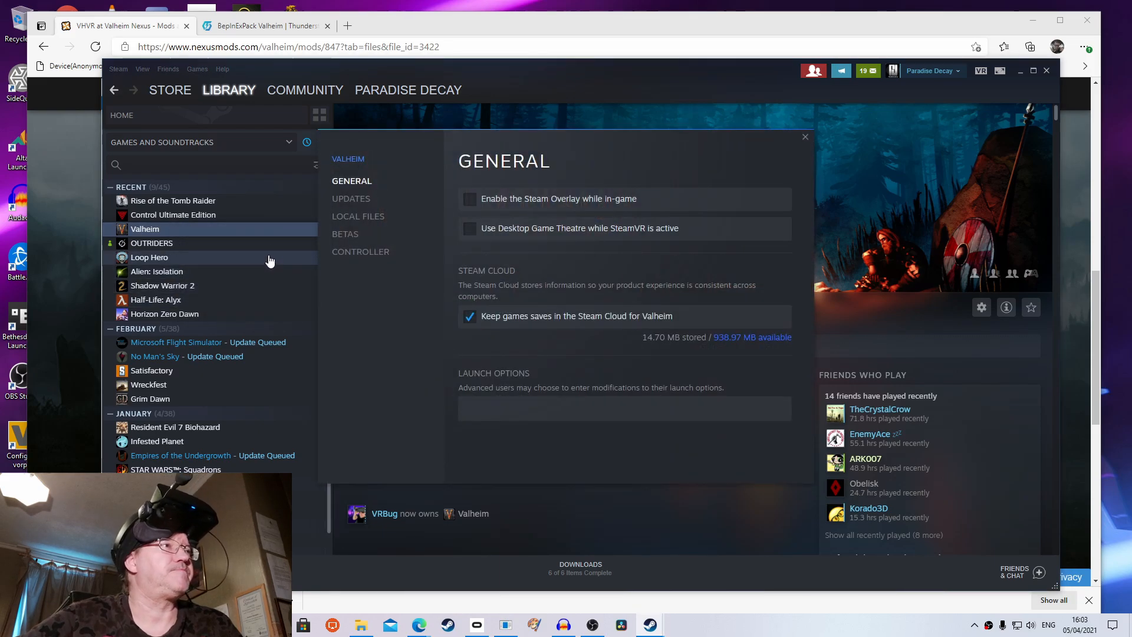
{"action": "left_click", "coordinate": [357, 216]}
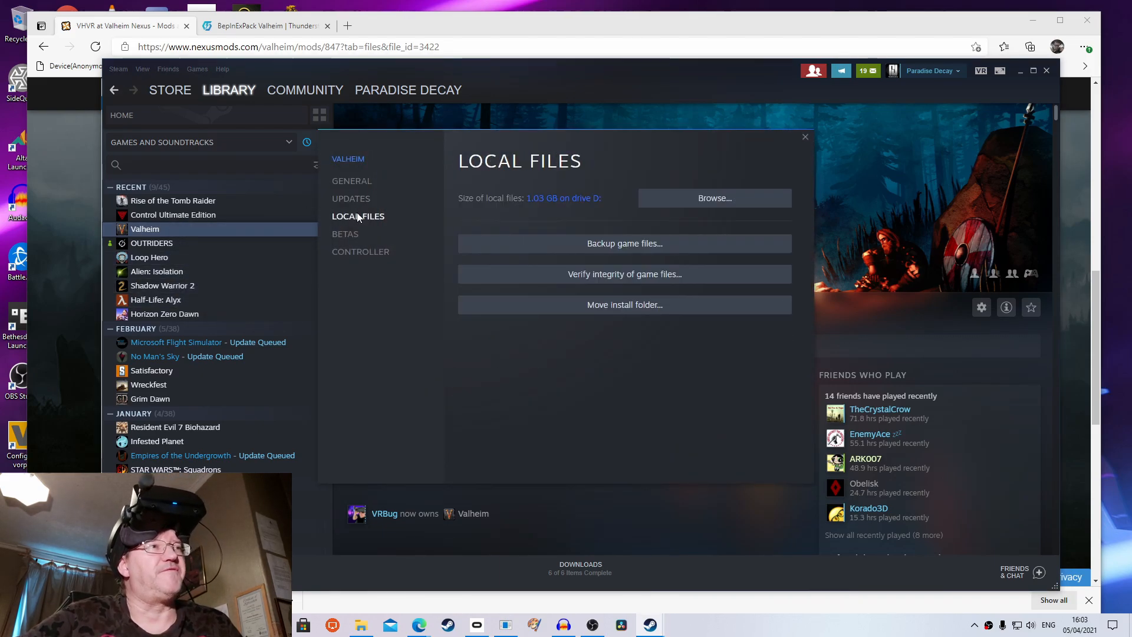
{"action": "mouse_move", "coordinate": [645, 179]}
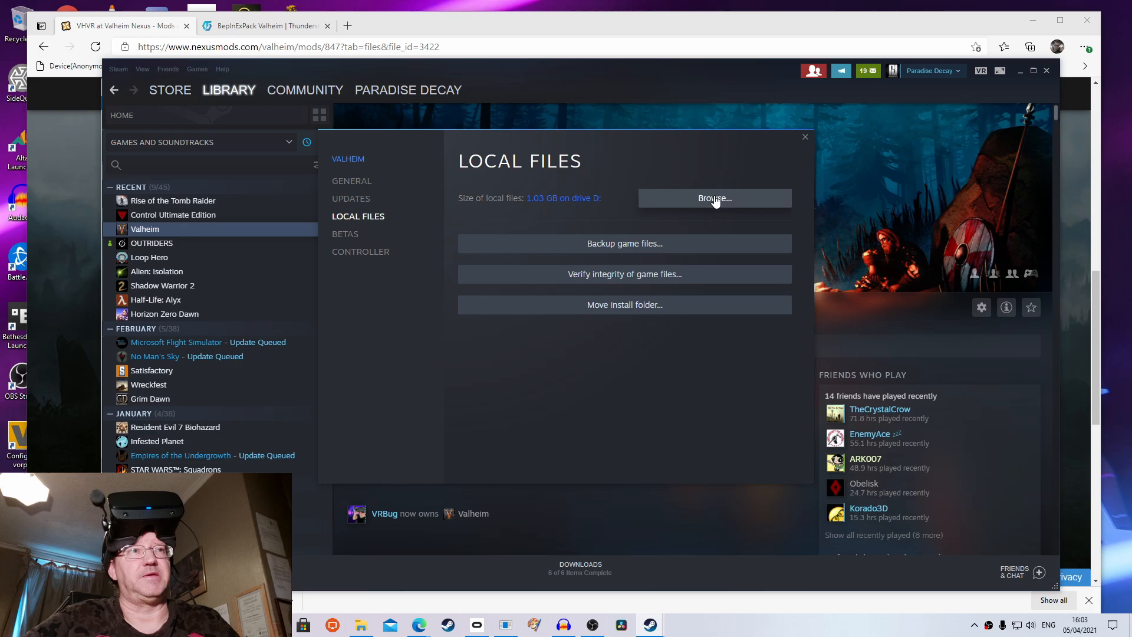
{"action": "left_click", "coordinate": [713, 198]}
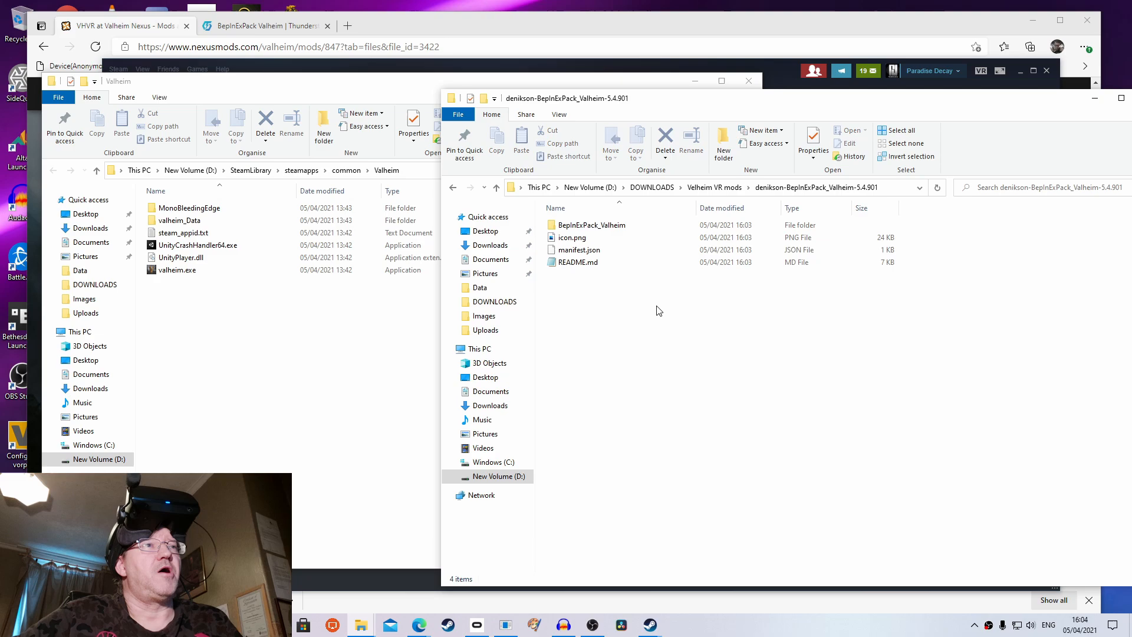
Move the BepInExPack_Valheim contents and vhvrmod's BepInEx and Valheim_Data folders into Valheim's folder
{"action": "left_click", "coordinate": [591, 225]}
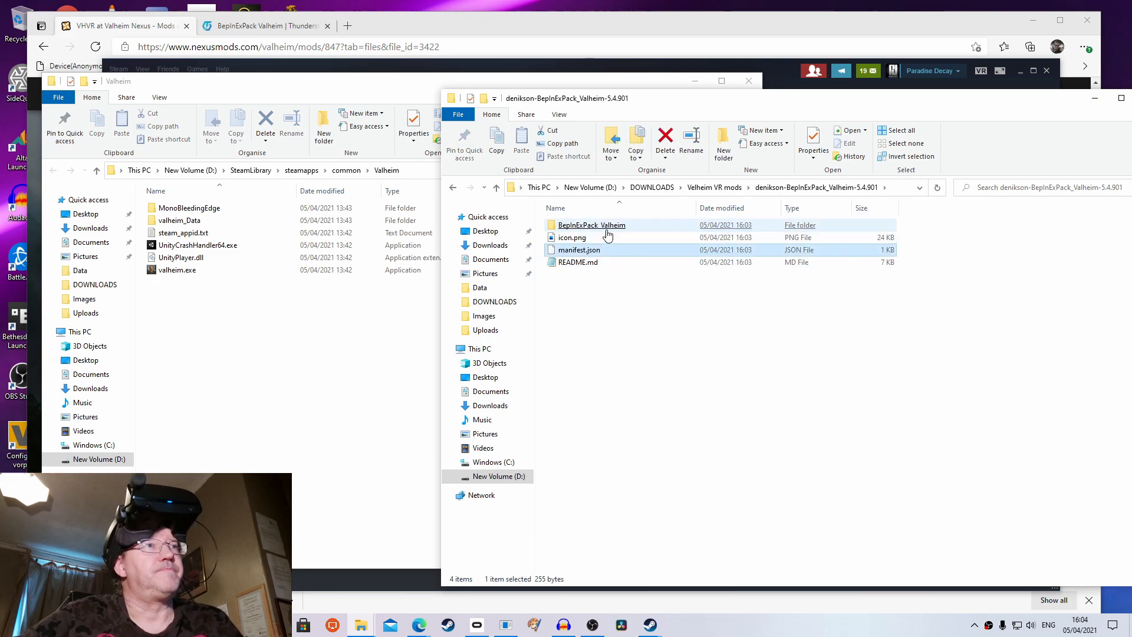
{"action": "left_click", "coordinate": [590, 225]}
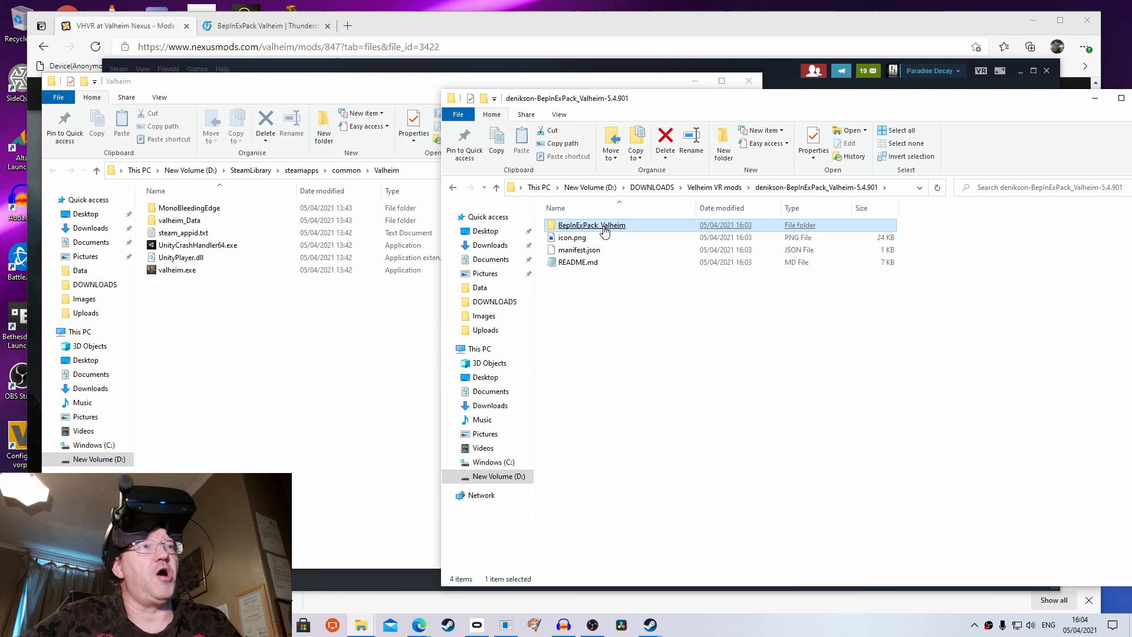
{"action": "double_click", "coordinate": [590, 224]}
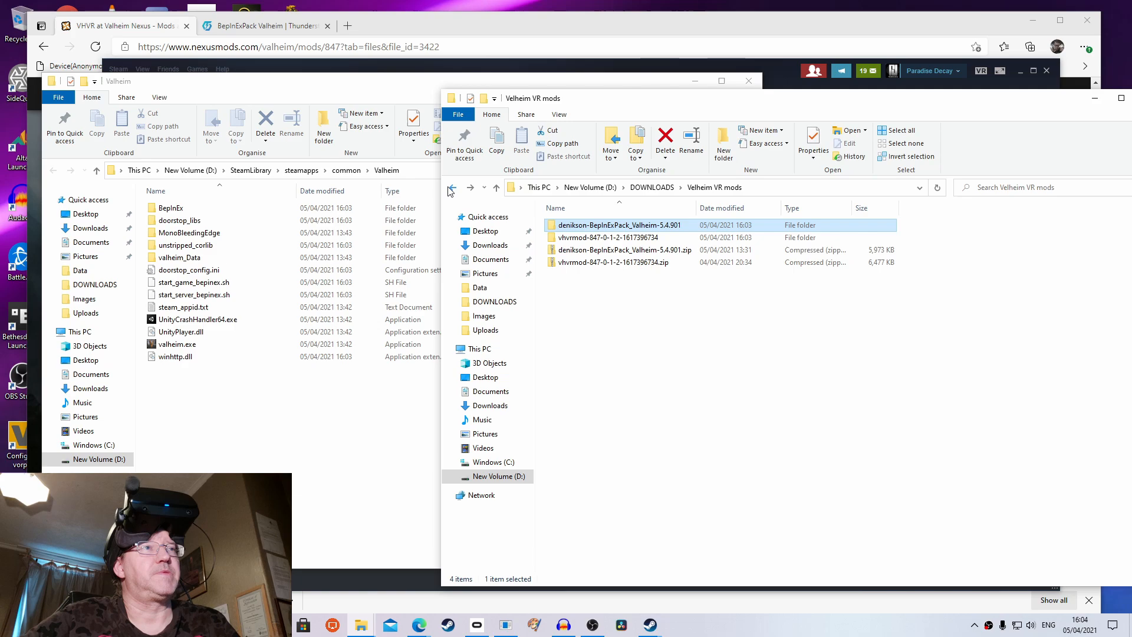
{"action": "left_click", "coordinate": [608, 237]}
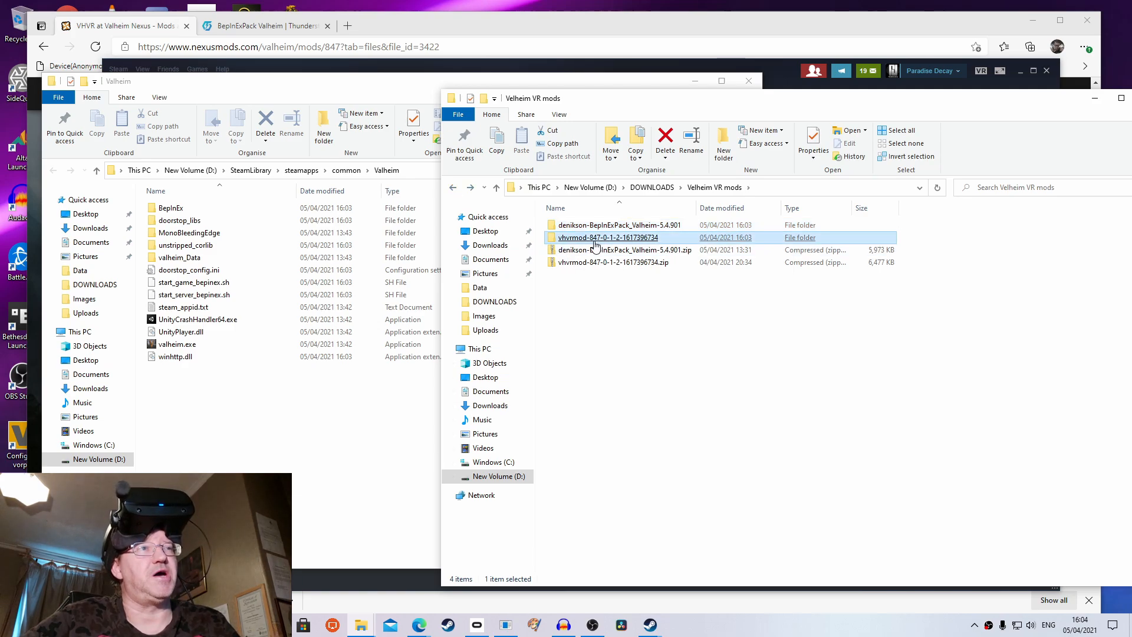
{"action": "double_click", "coordinate": [607, 237]}
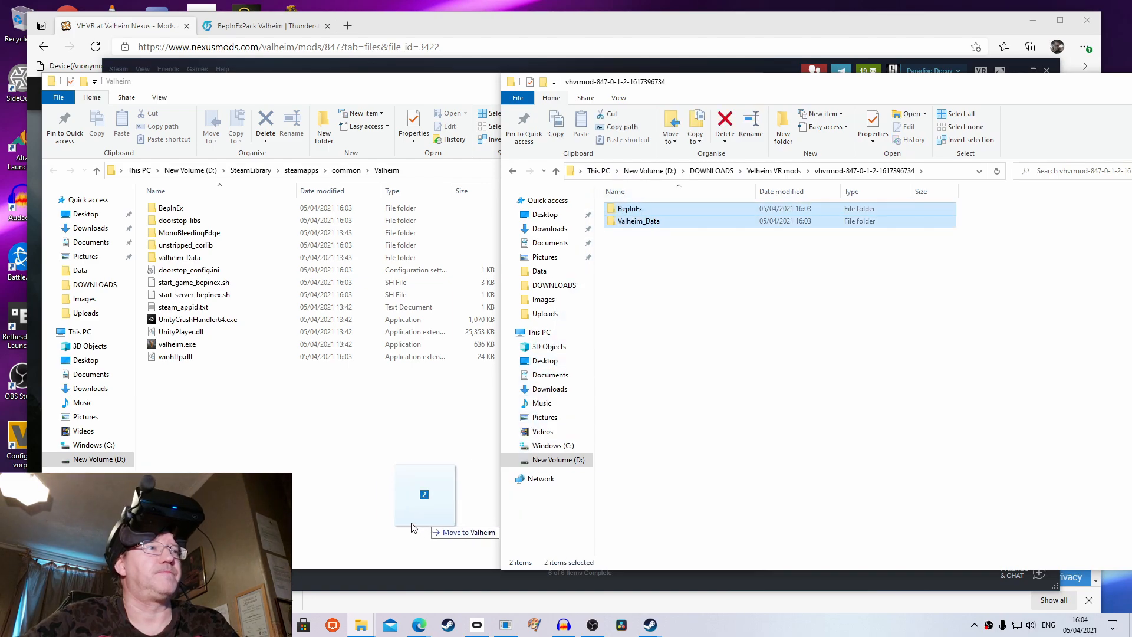
{"action": "left_click_drag", "start_coordinate": [639, 215], "coordinate": [424, 495]}
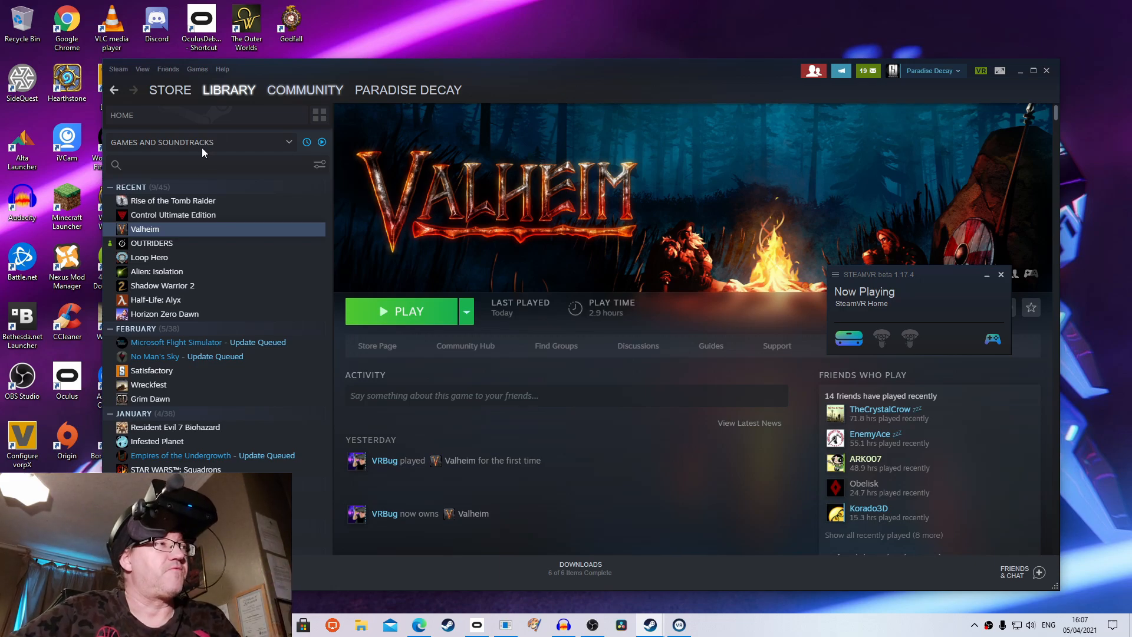
Disable Steam Overlay and Desktop Game Theatre in Valheim's properties, then launch Valheim
{"action": "right_click", "coordinate": [144, 229]}
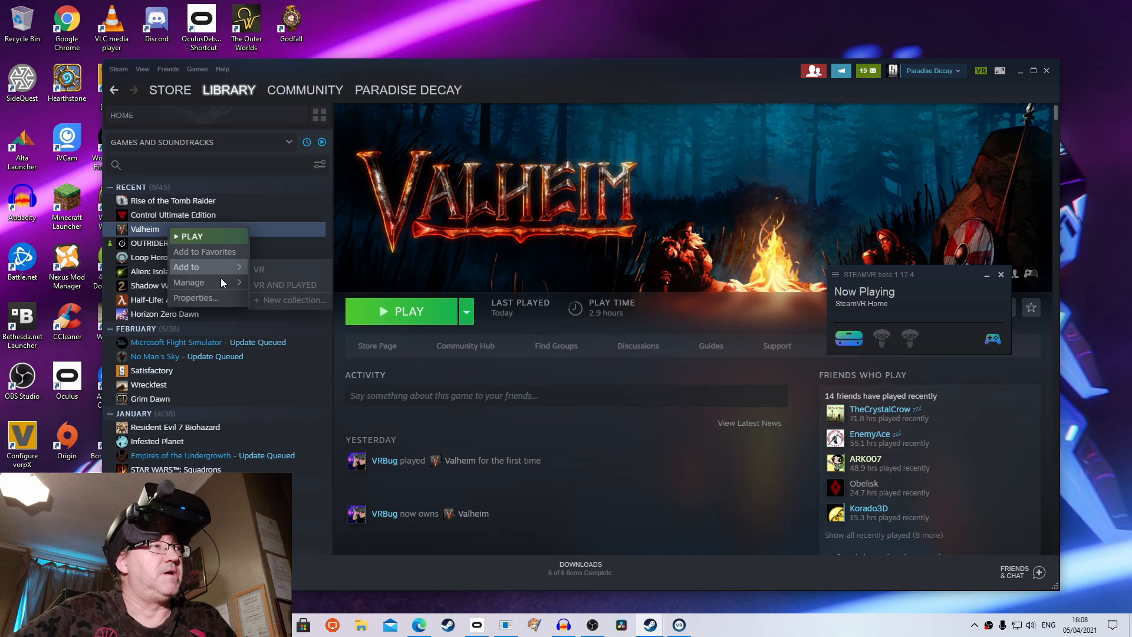
{"action": "left_click", "coordinate": [196, 298]}
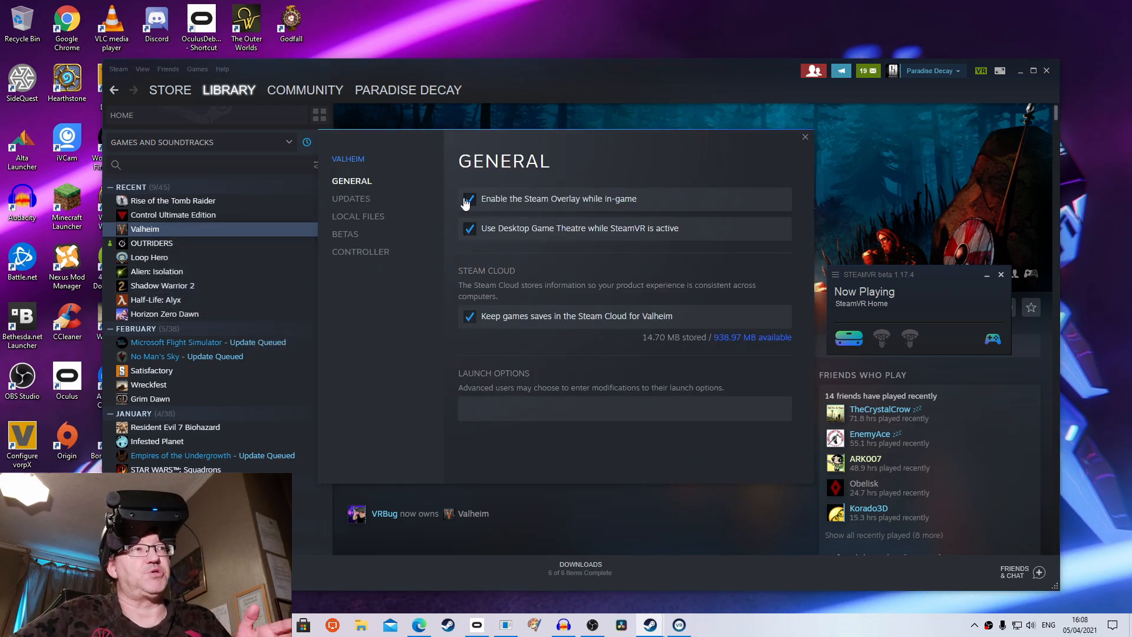
{"action": "left_click", "coordinate": [469, 198]}
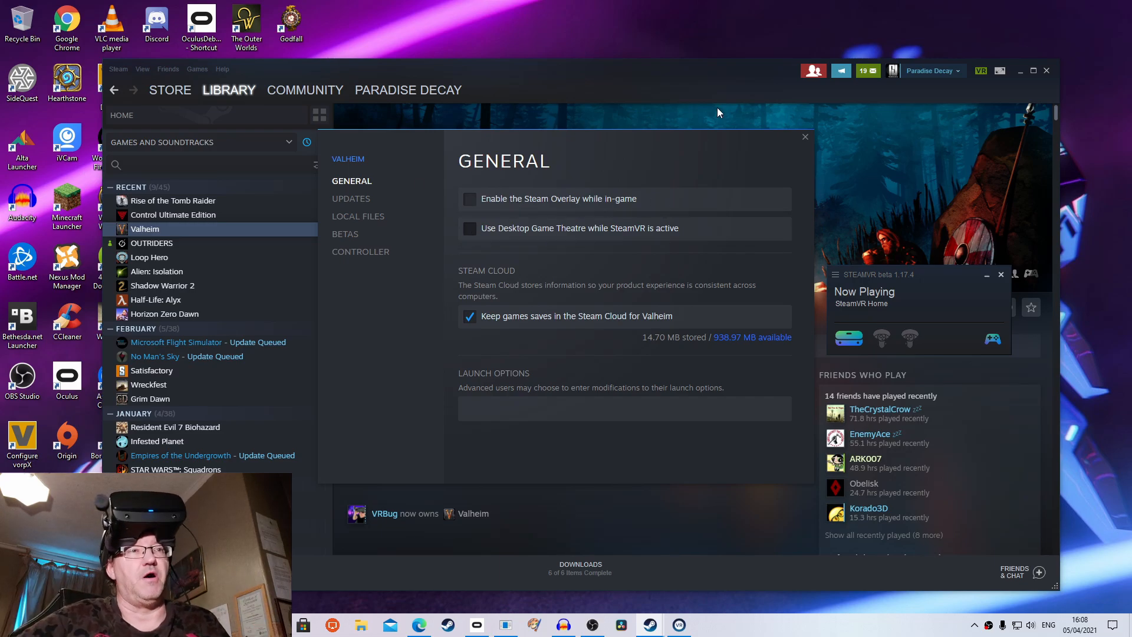
{"action": "left_click", "coordinate": [804, 137]}
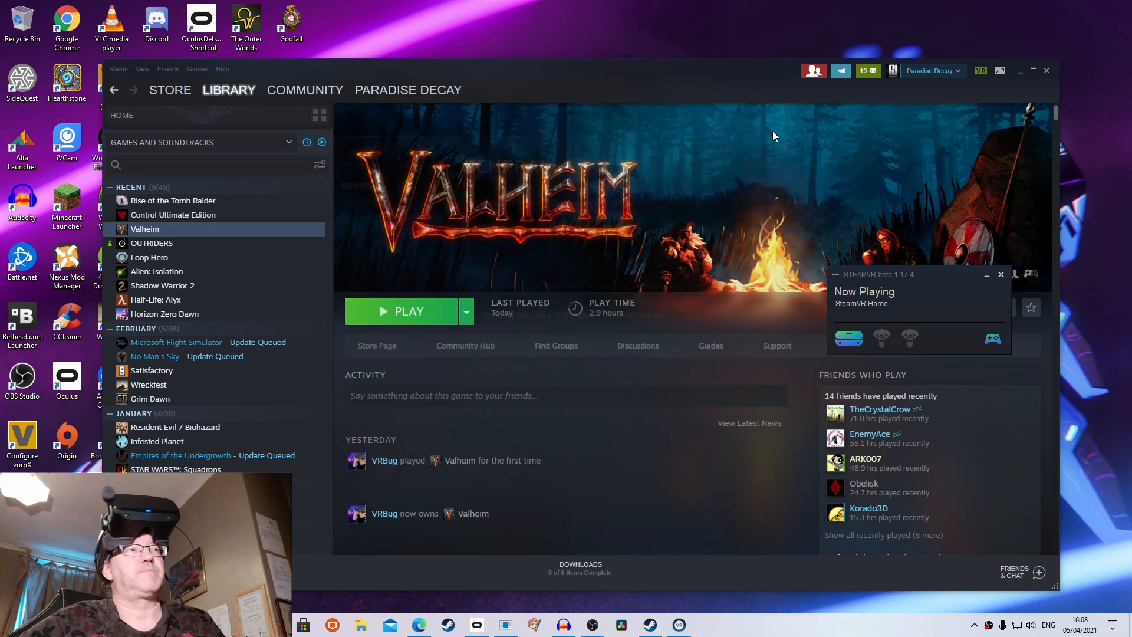
{"action": "left_click", "coordinate": [409, 312]}
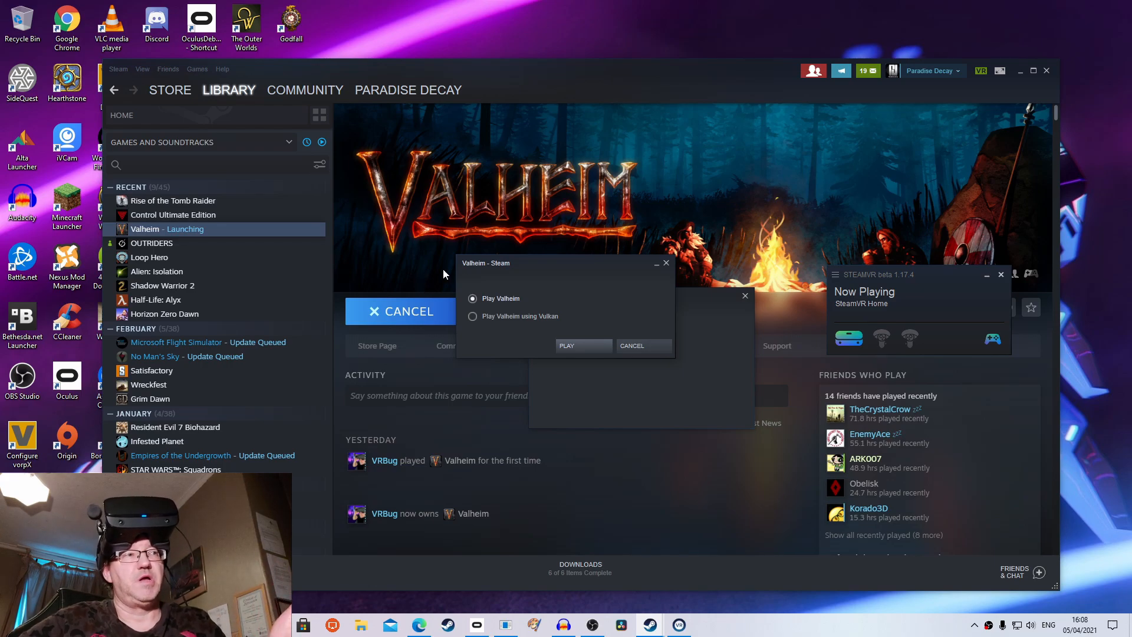
{"action": "mouse_move", "coordinate": [501, 297]}
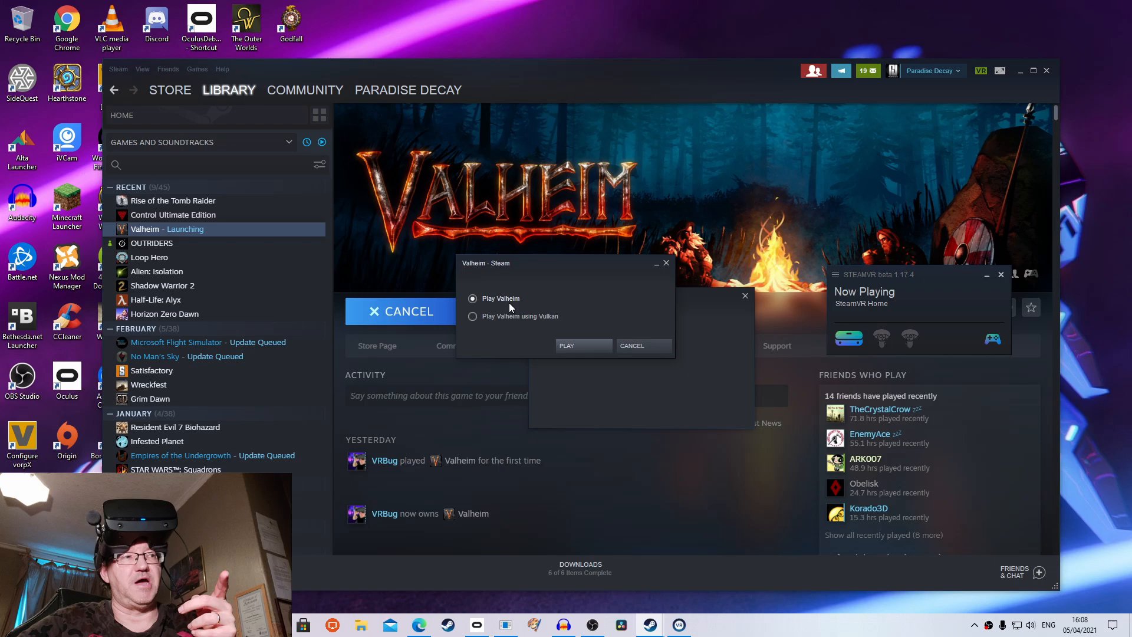
{"action": "mouse_move", "coordinate": [498, 287]}
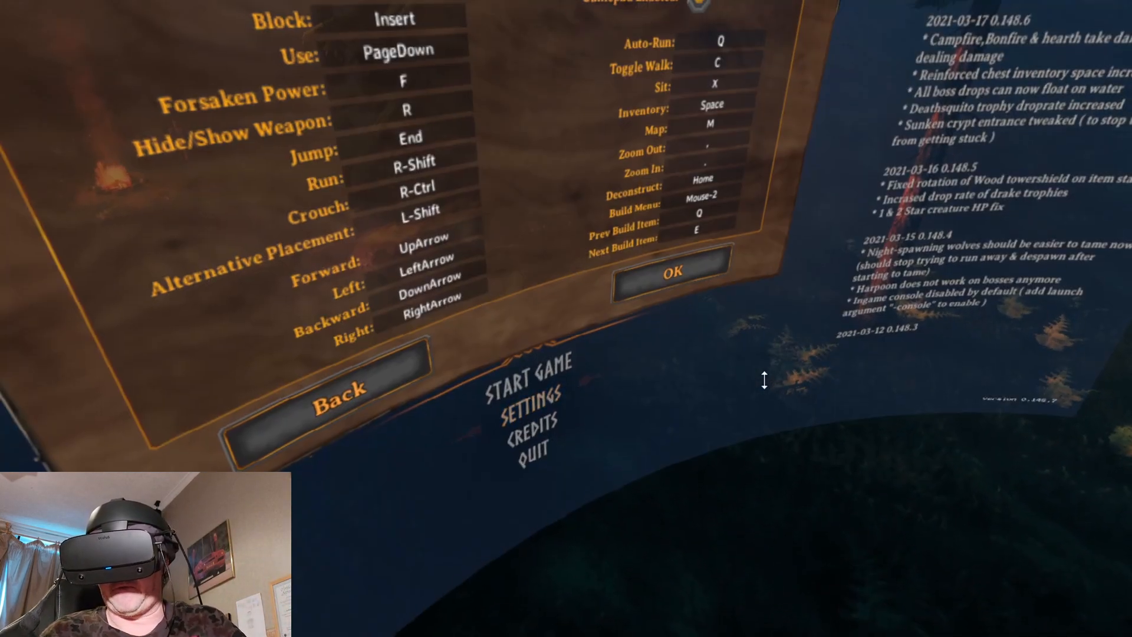
Review Valheim's control bindings, then view the Audio volume levels
{"action": "left_click", "coordinate": [499, 197]}
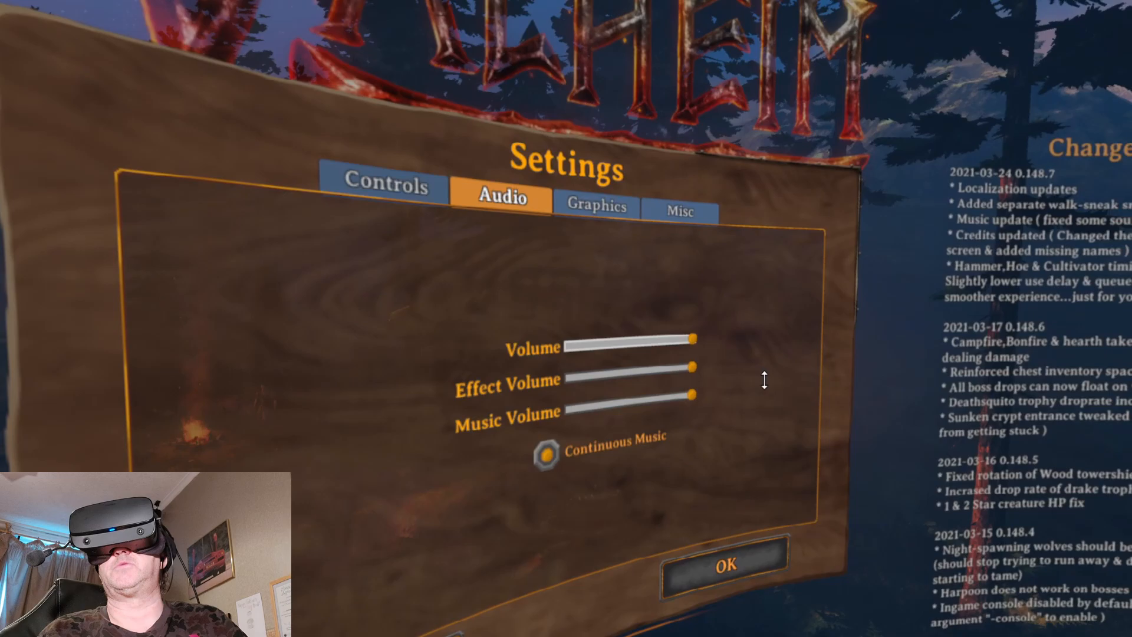
{"action": "left_click", "coordinate": [595, 210]}
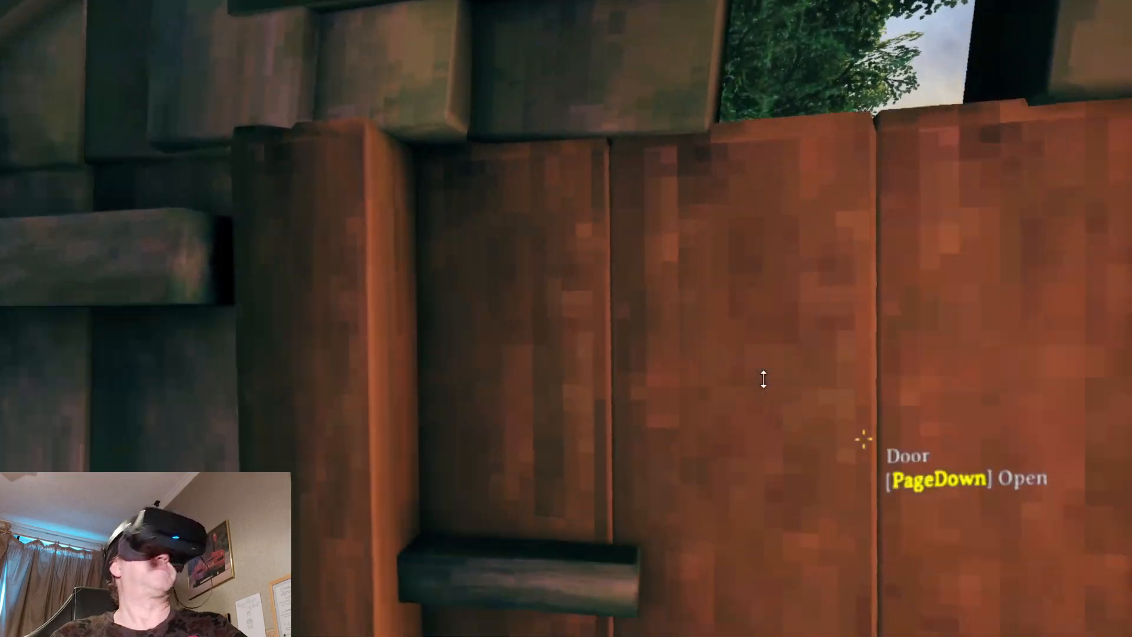
Open the house's wooden door in VR with PageDown
{"action": "key", "text": "pagedown"}
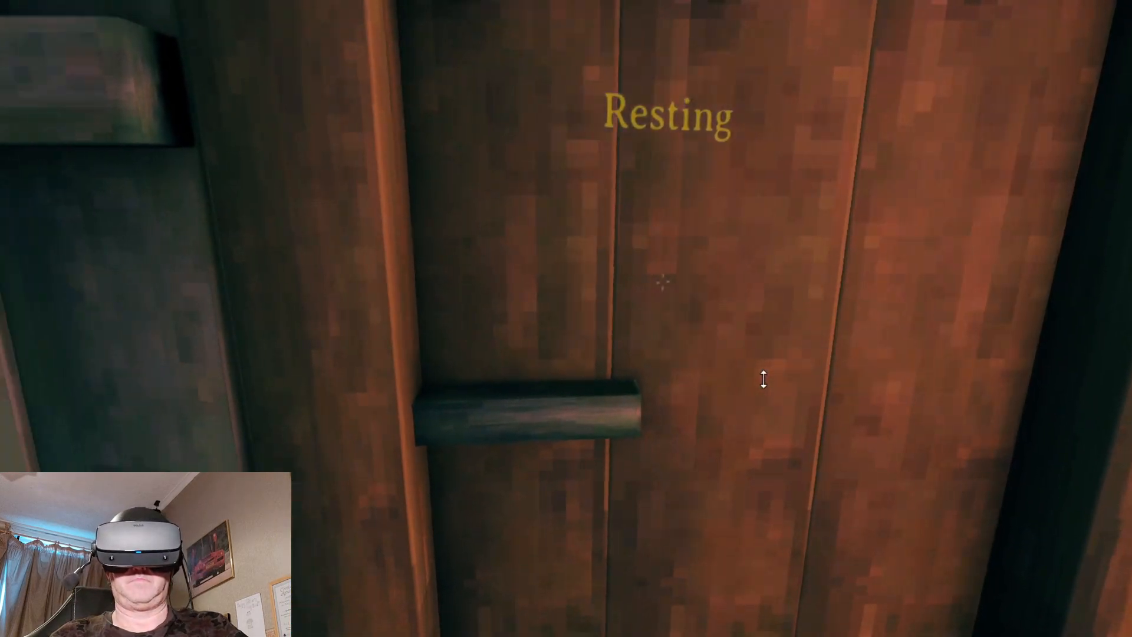